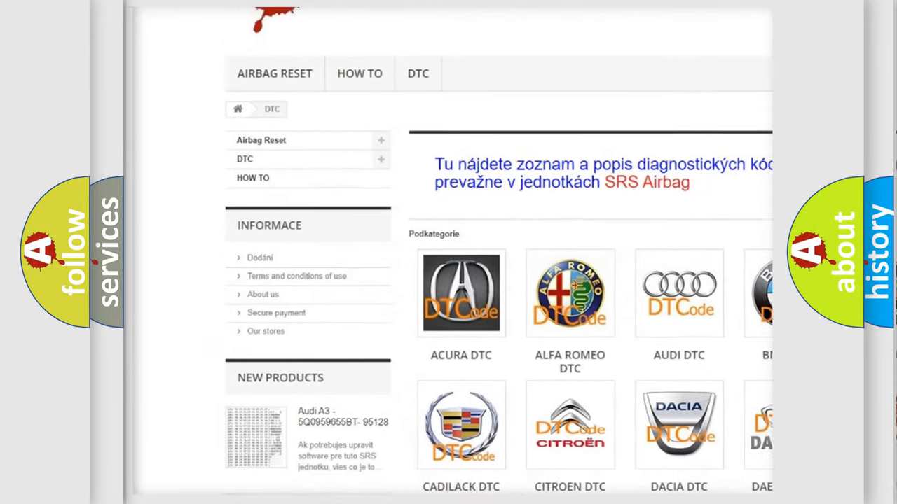
pyautogui.scroll(-3)
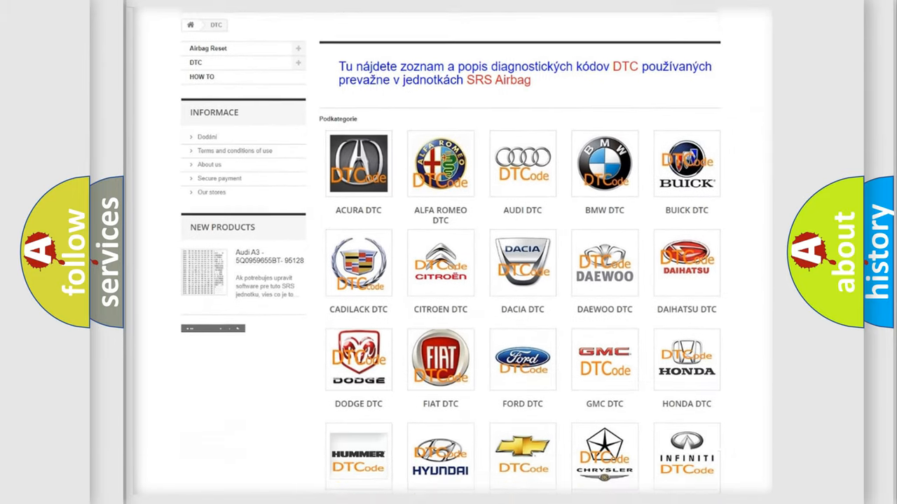
pyautogui.scroll(-3)
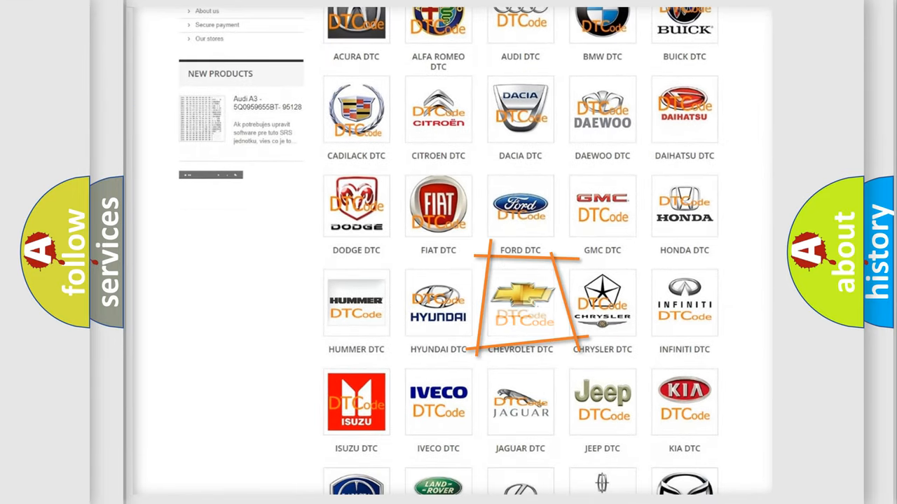